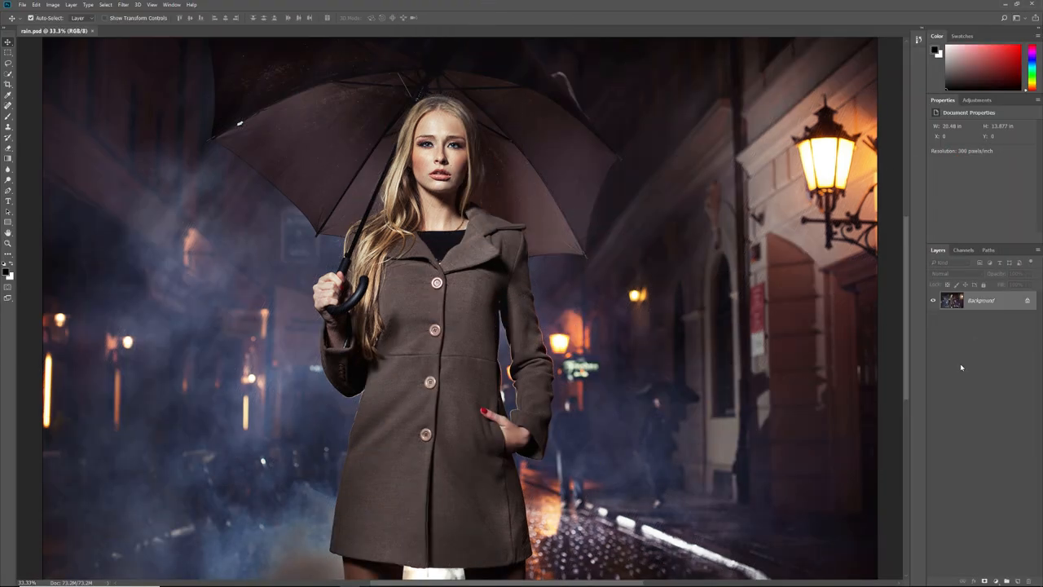
mouse_move(755, 367)
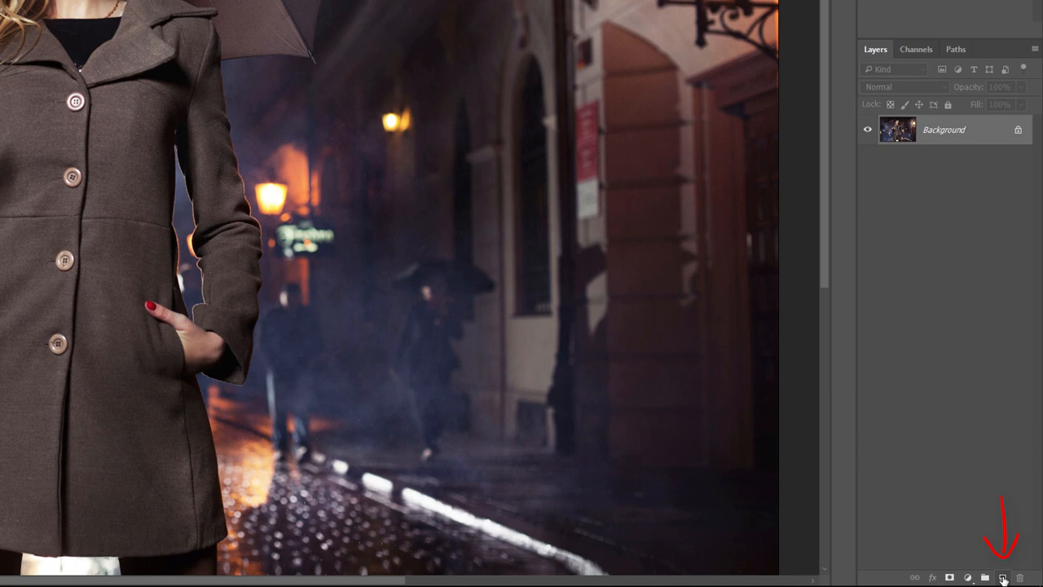
- Add a new layer above the street photo and rename it 'Rain'
click(1004, 578)
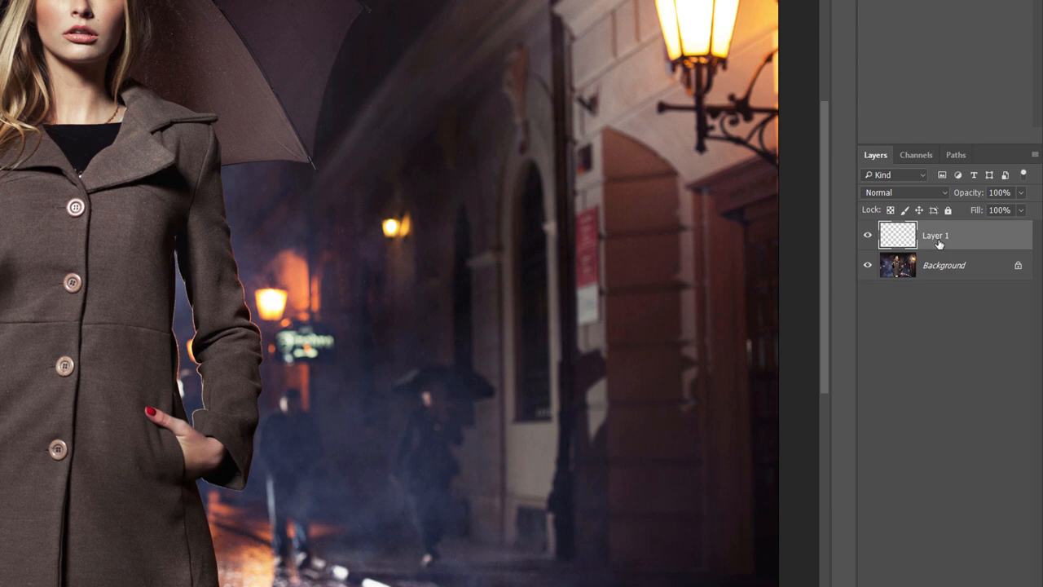
double_click(936, 236)
text(Rain)
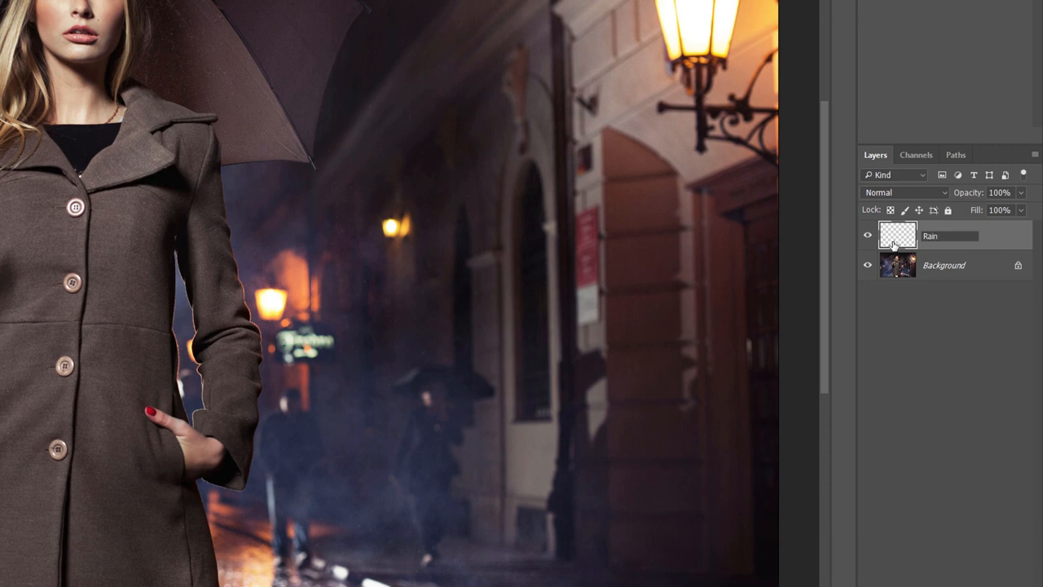
double_click(932, 235)
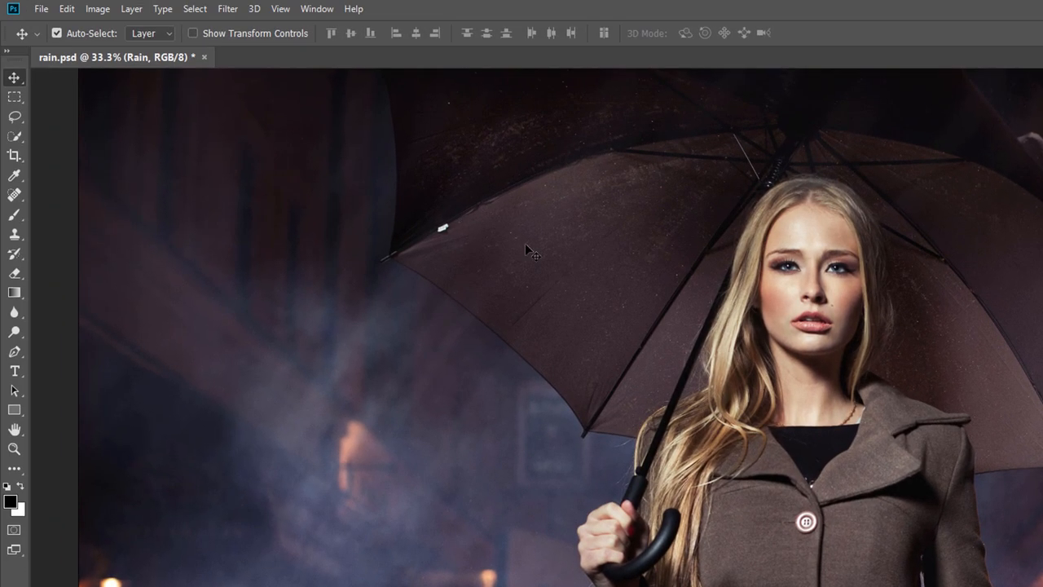
- Fill the Rain layer with Black at 100% opacity via Edit > Fill
click(67, 9)
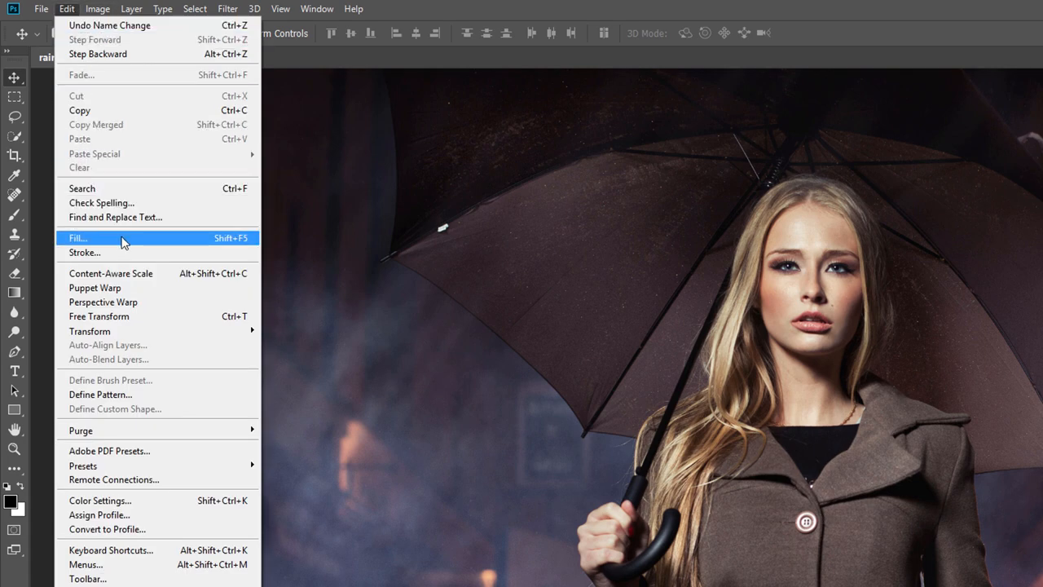
click(77, 237)
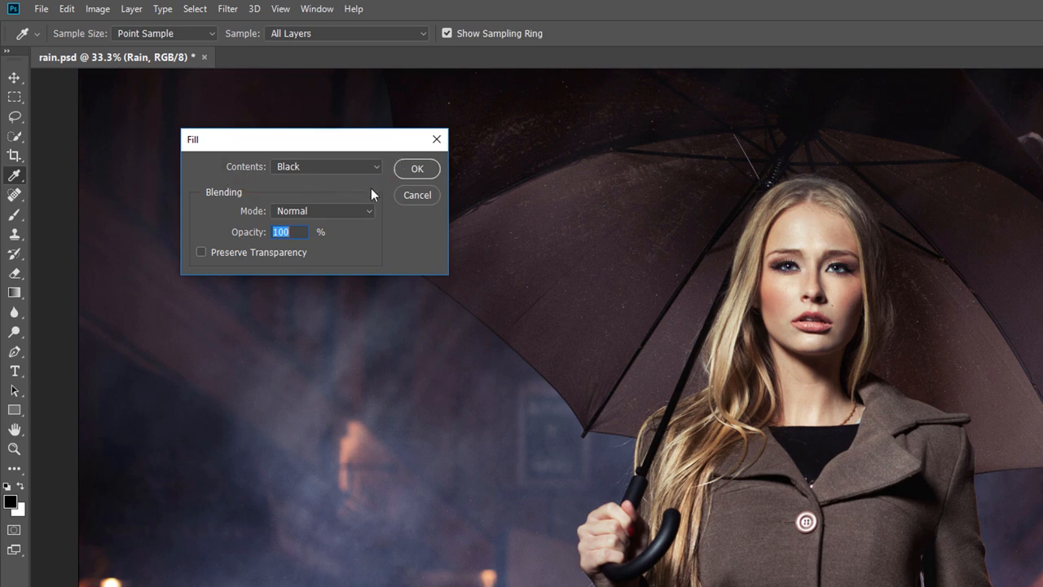
click(416, 168)
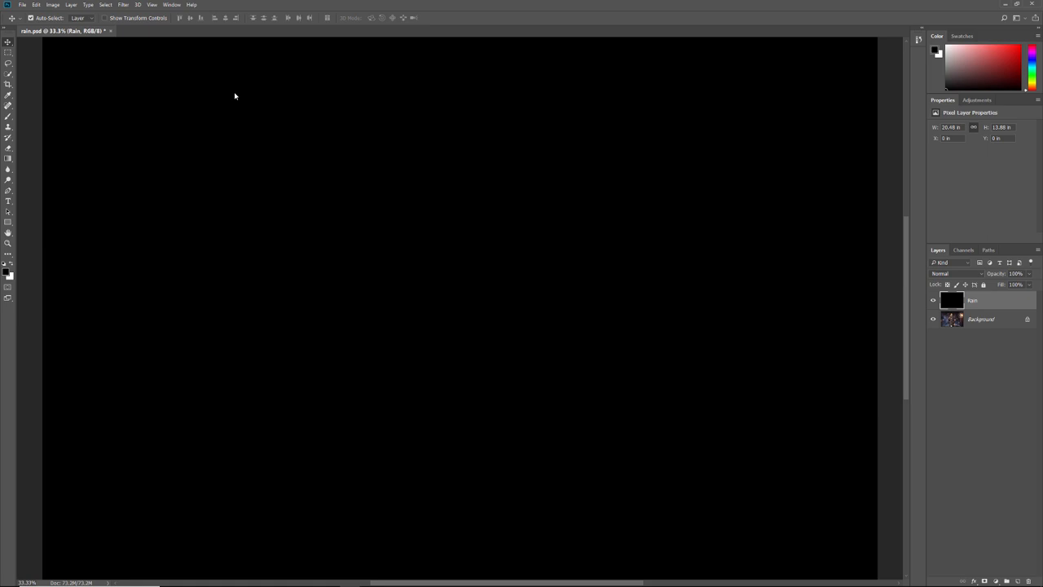
- Apply Add Noise at 25%, Gaussian, Monochromatic to the black Rain layer
click(225, 9)
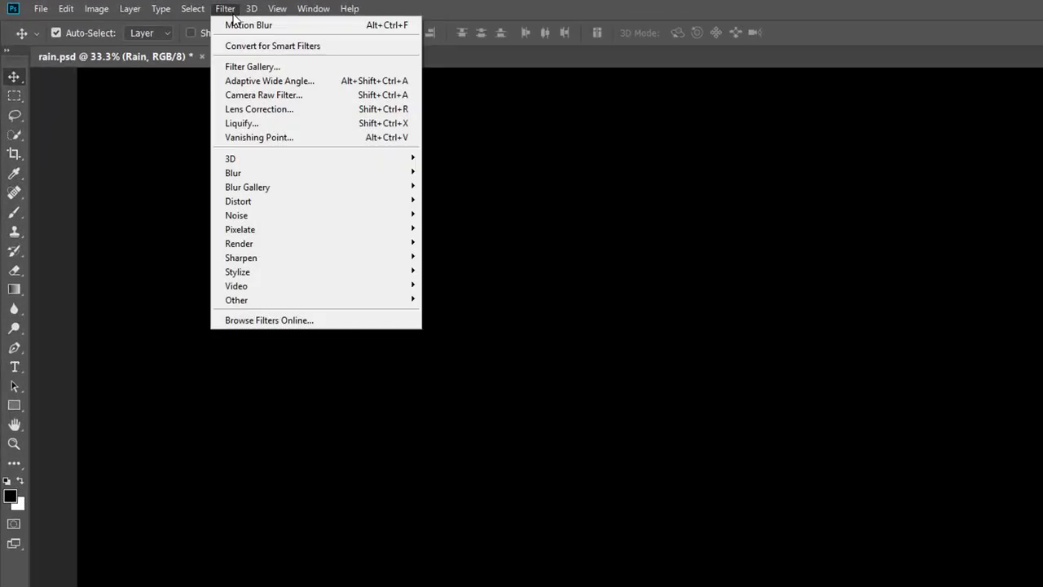
mouse_move(237, 215)
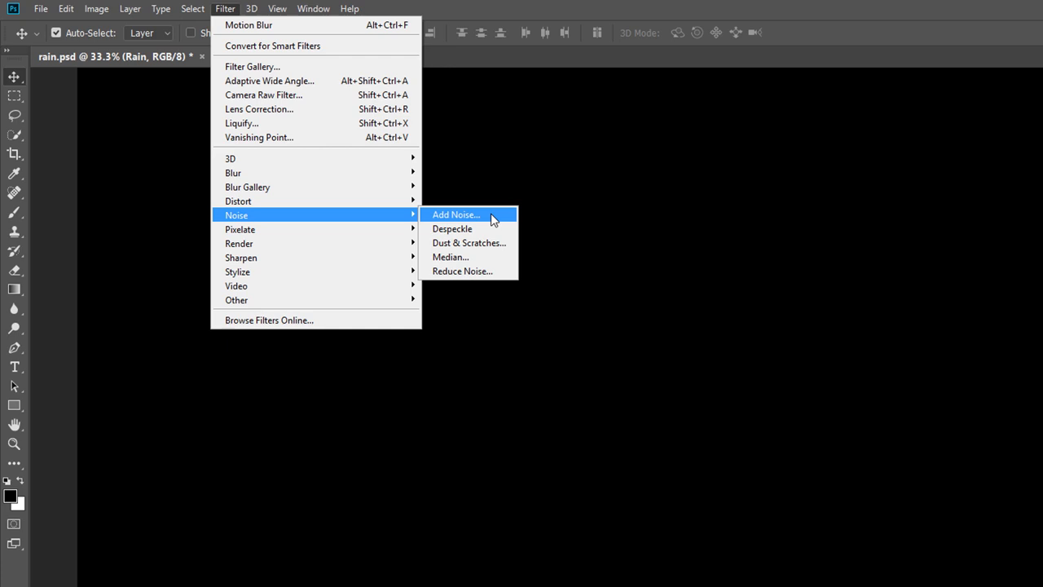
click(455, 214)
text(25)
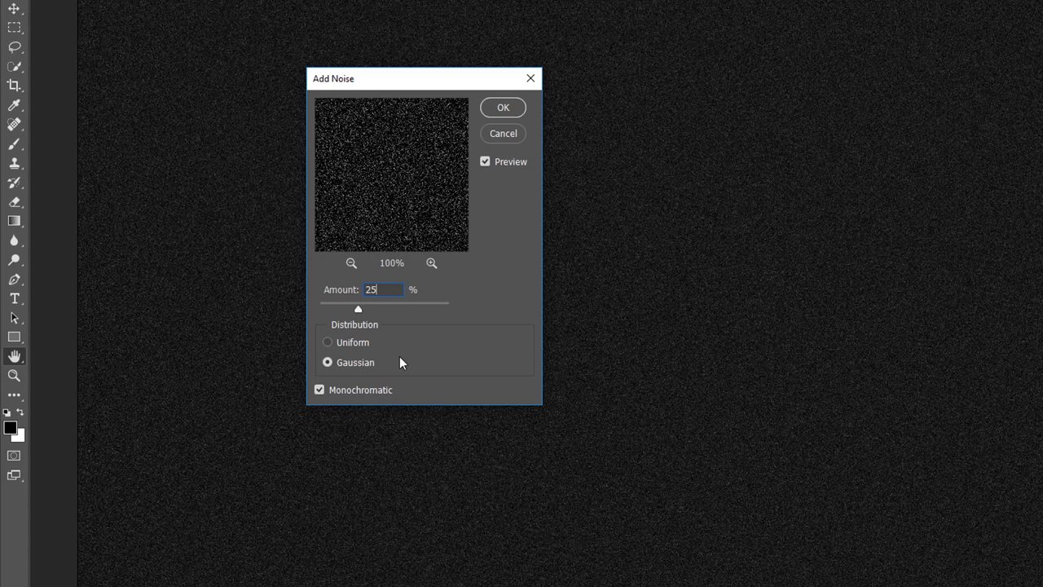
click(503, 107)
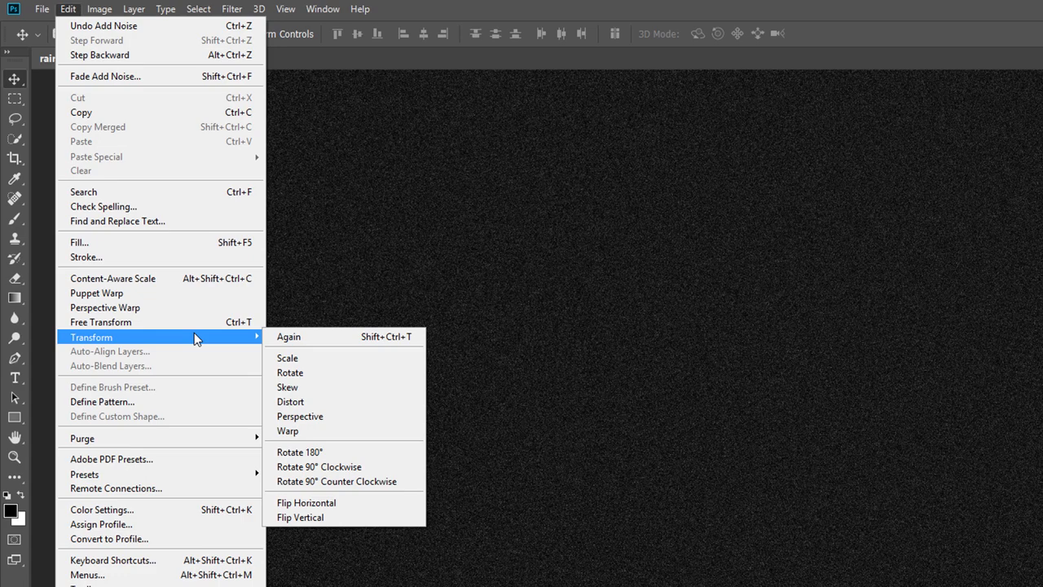
- Scale the noise layer to 400% width with linked proportions
click(287, 357)
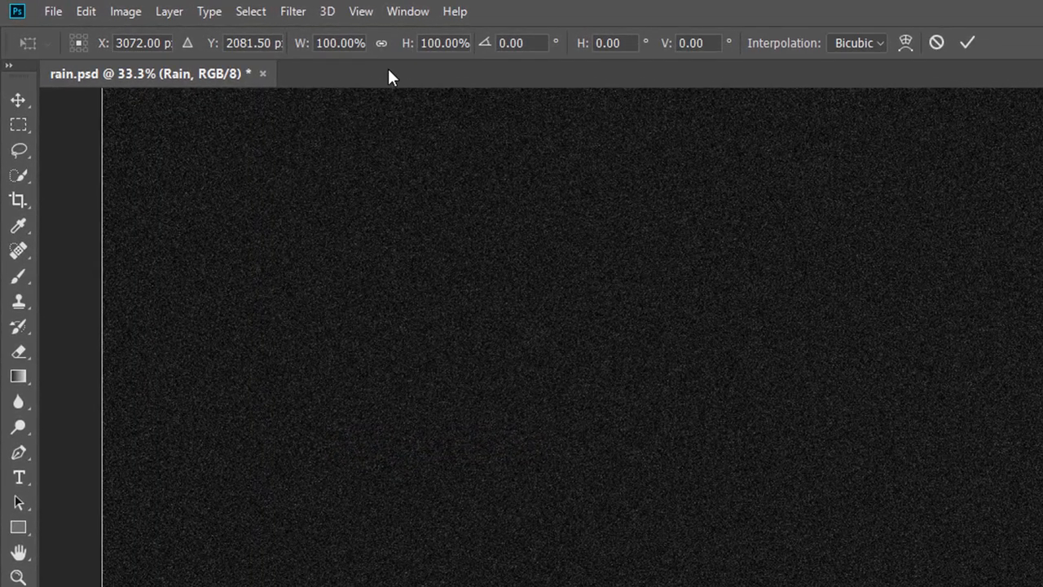
click(381, 43)
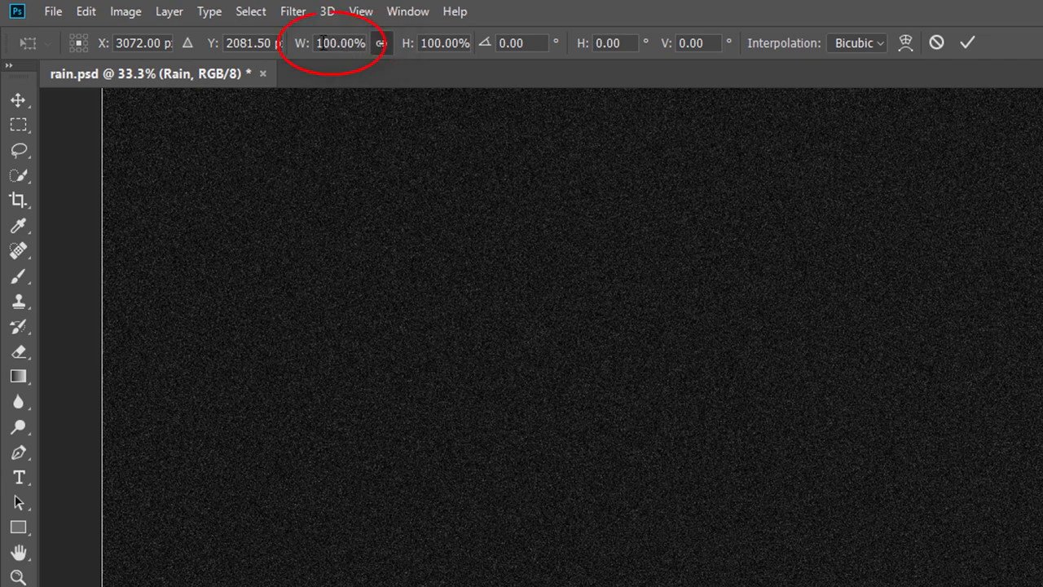
text(400.00%)
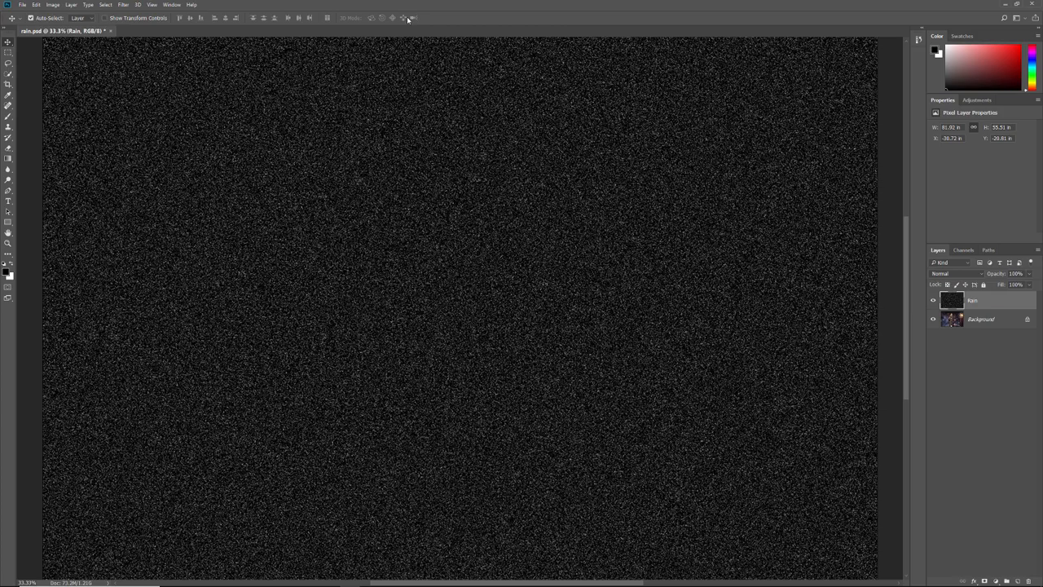
- Switch the Rain layer's blend mode from Normal to Screen
click(945, 273)
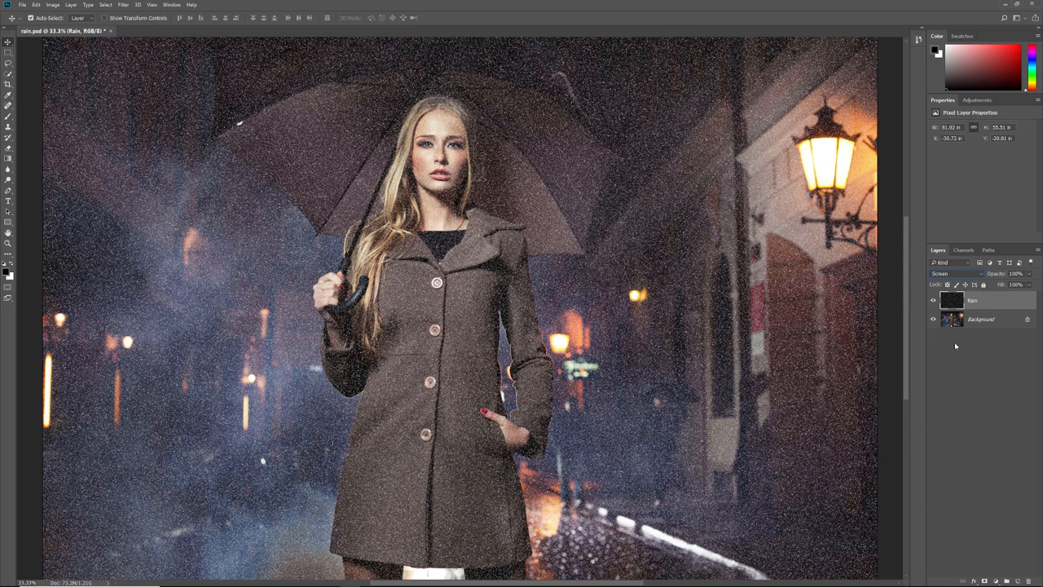
mouse_move(956, 346)
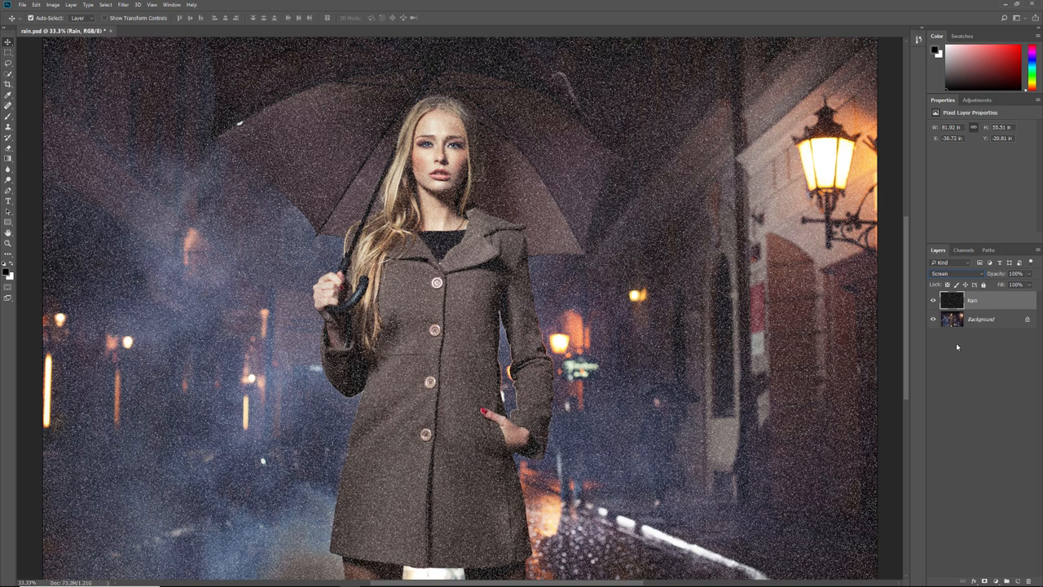
mouse_move(959, 350)
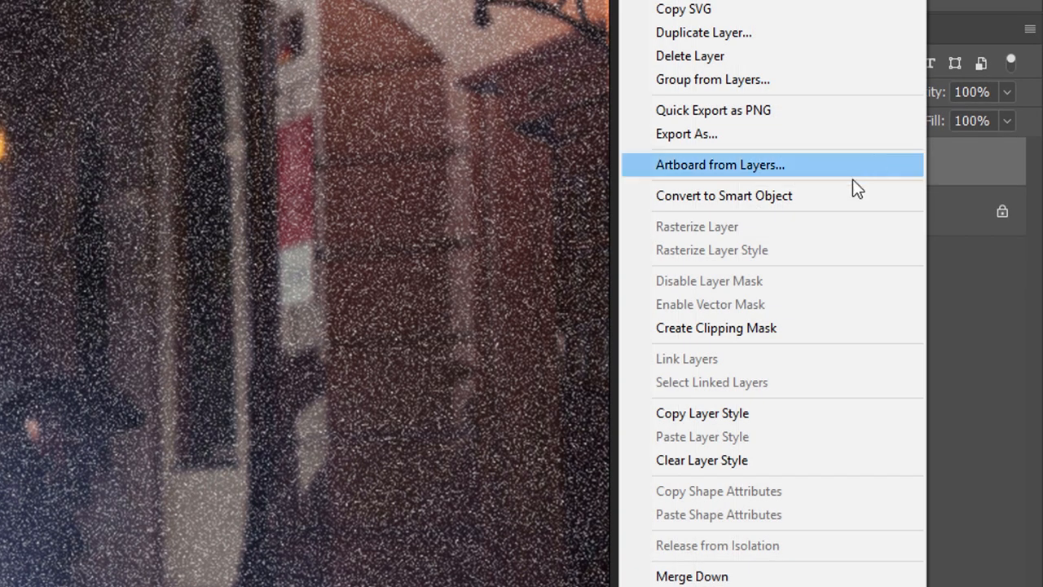
mouse_move(840, 202)
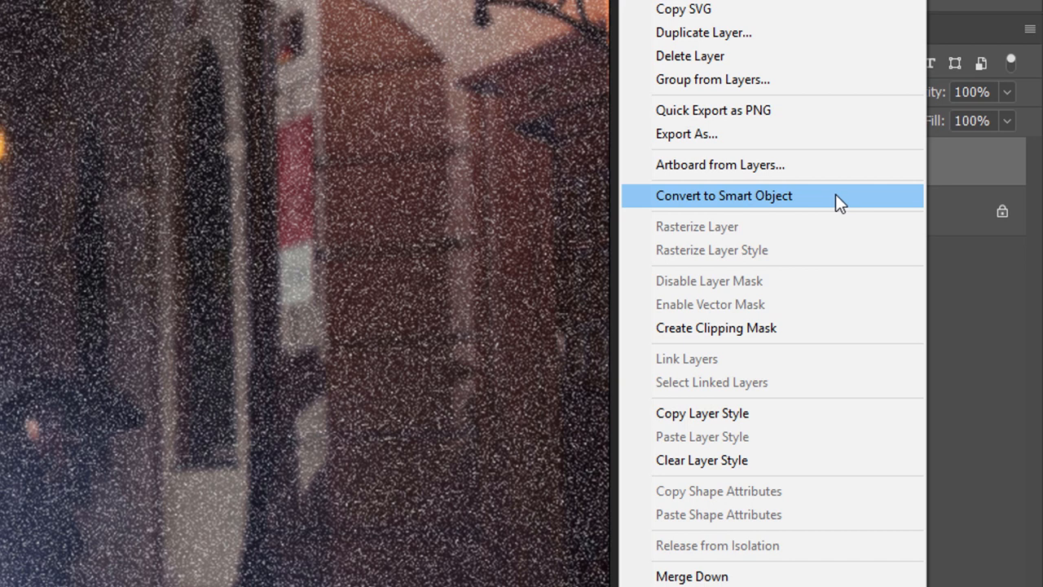
- Convert the Rain layer to a smart object from its context menu
click(724, 196)
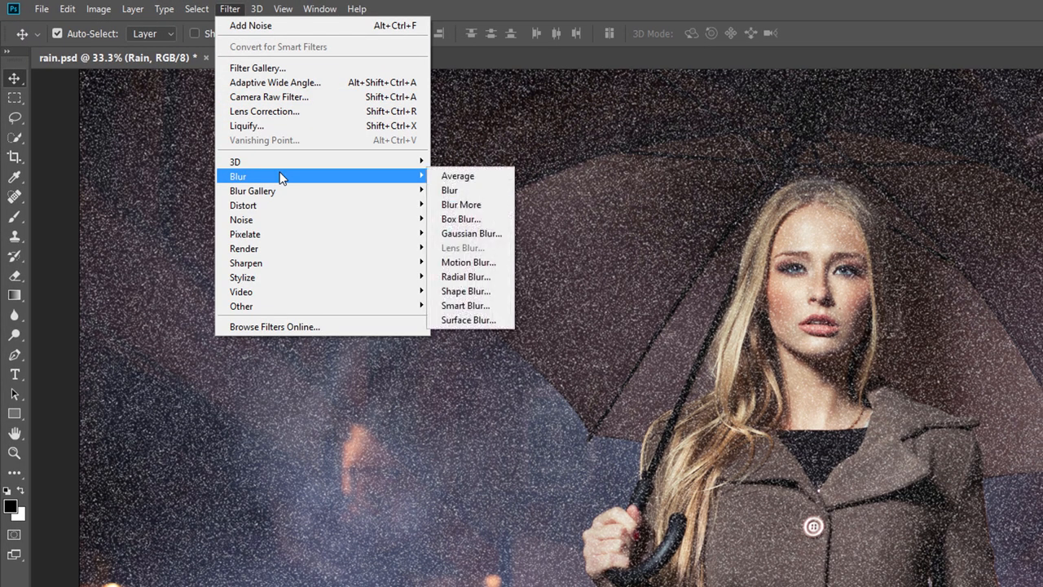
mouse_move(468, 262)
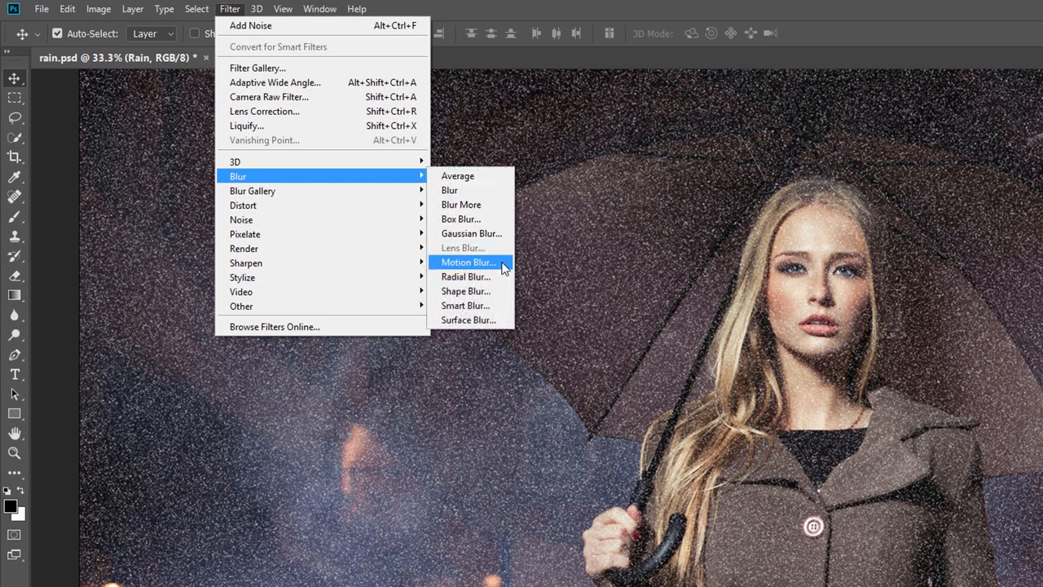
- Apply Motion Blur with angle 65° and distance 75 pixels to the Rain layer
click(468, 261)
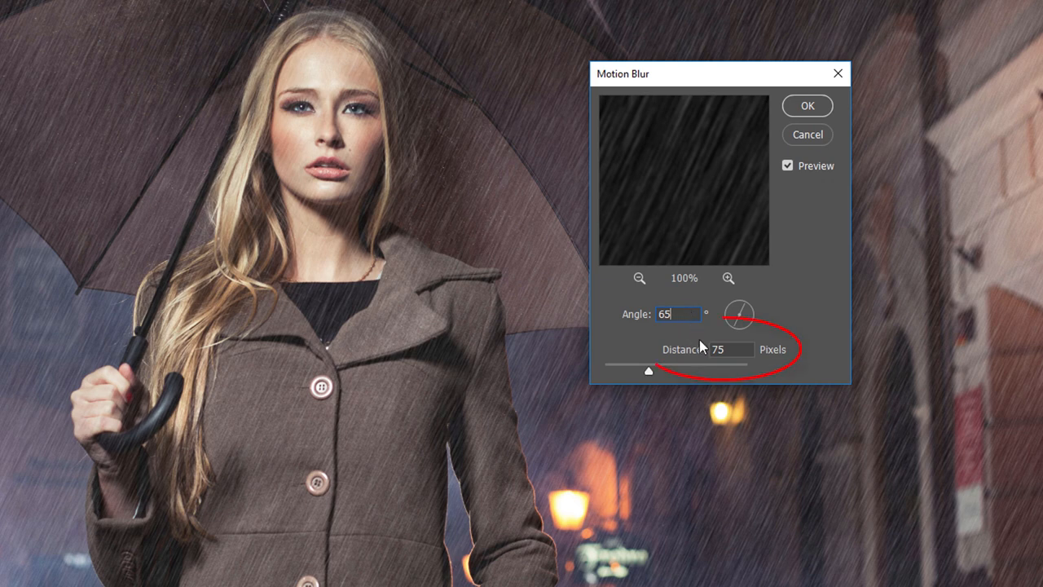
mouse_move(737, 351)
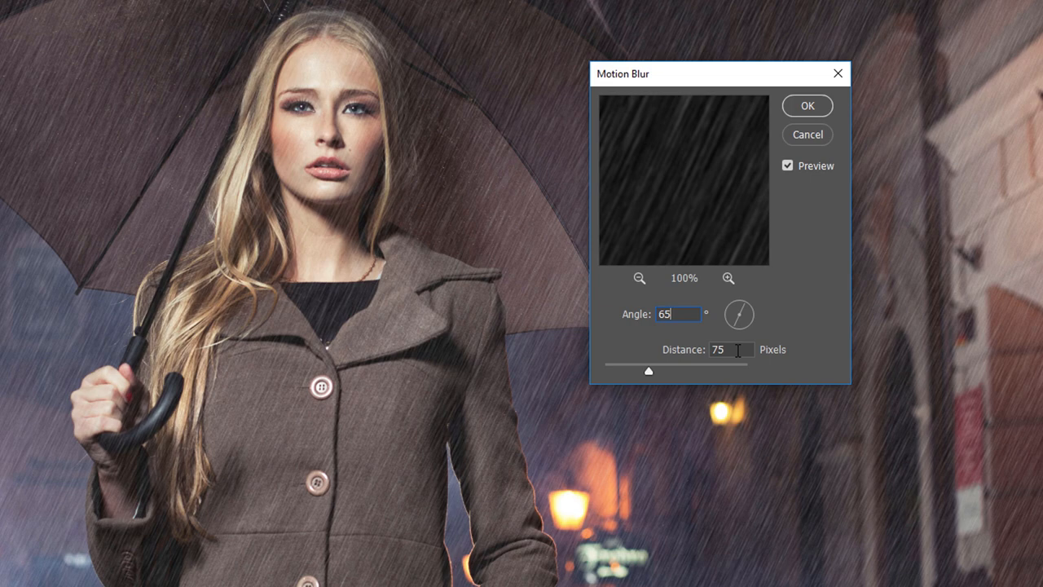
mouse_move(819, 148)
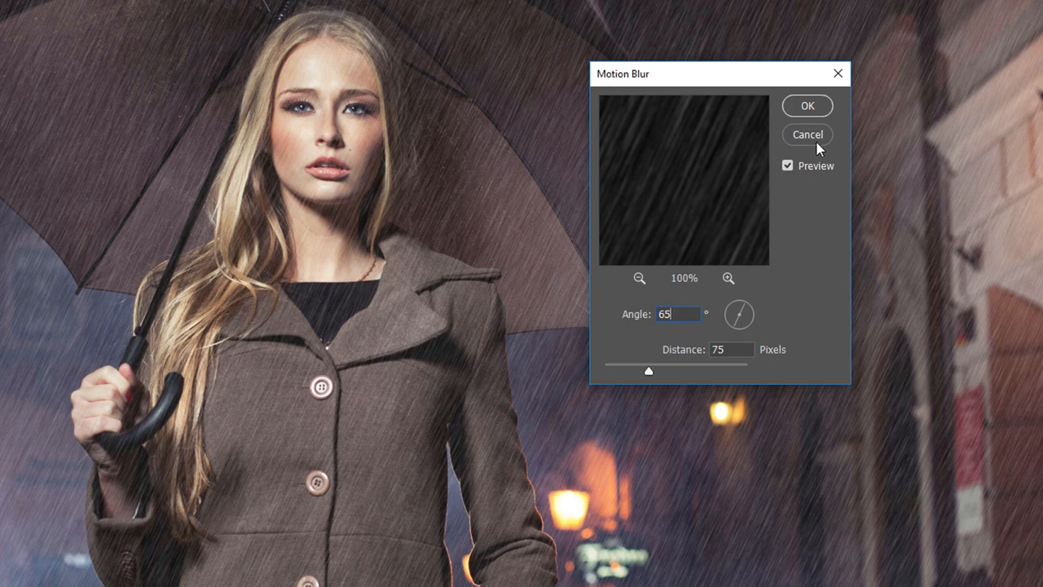
click(807, 105)
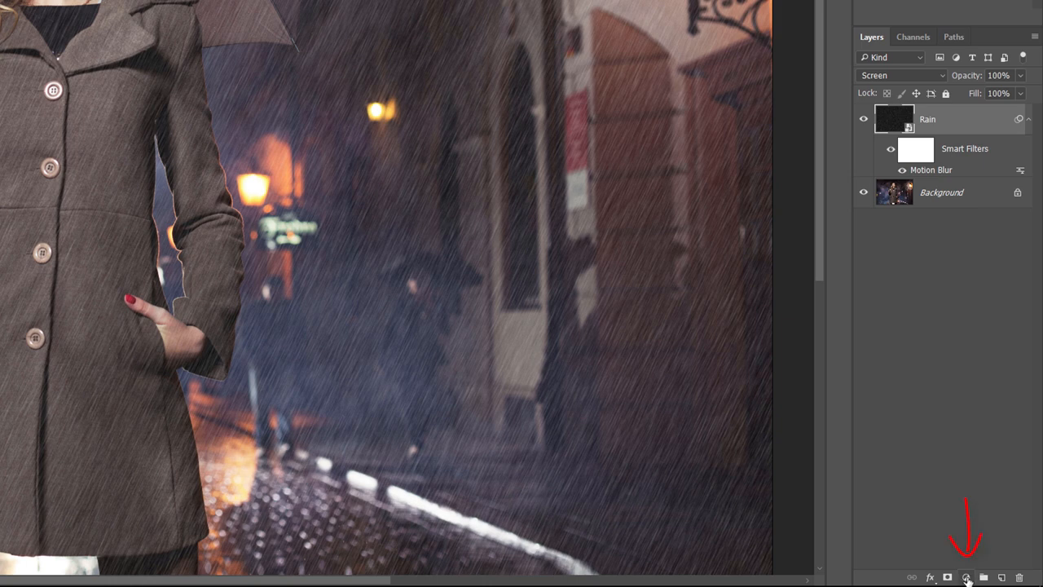
- Add a Levels adjustment layer and clip it to the Rain layer
click(966, 577)
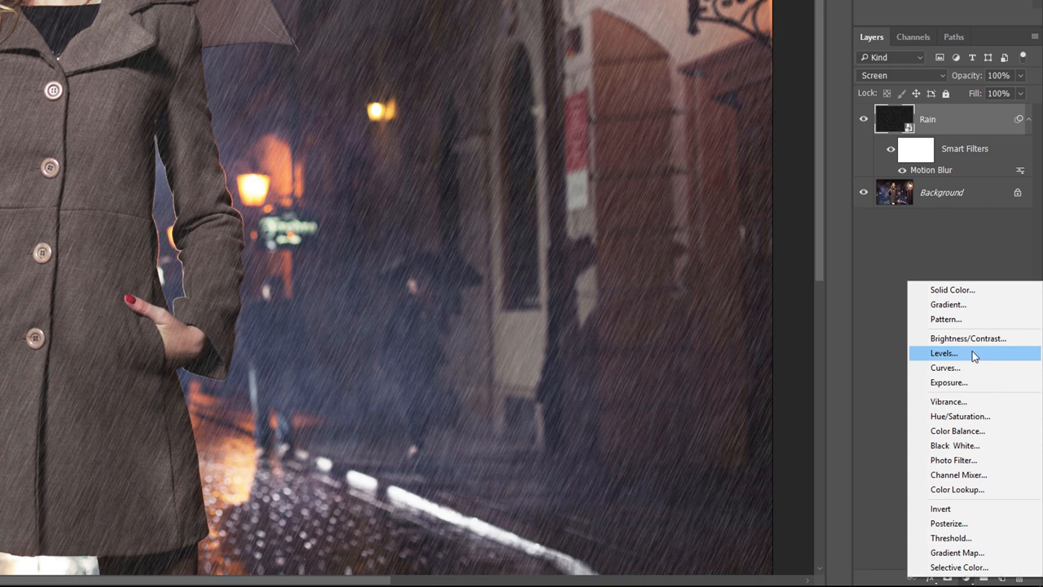
click(944, 353)
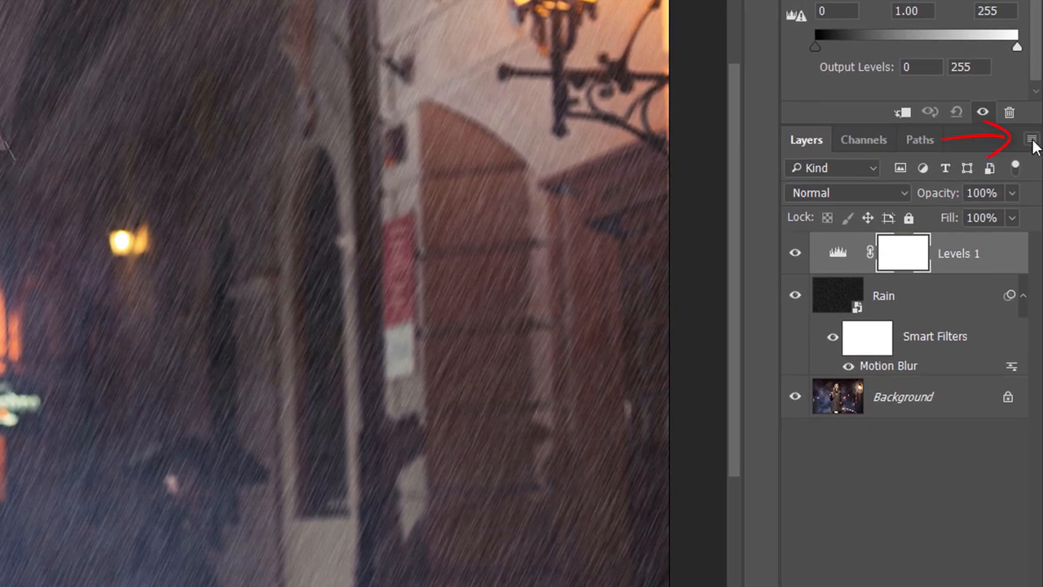
click(1032, 139)
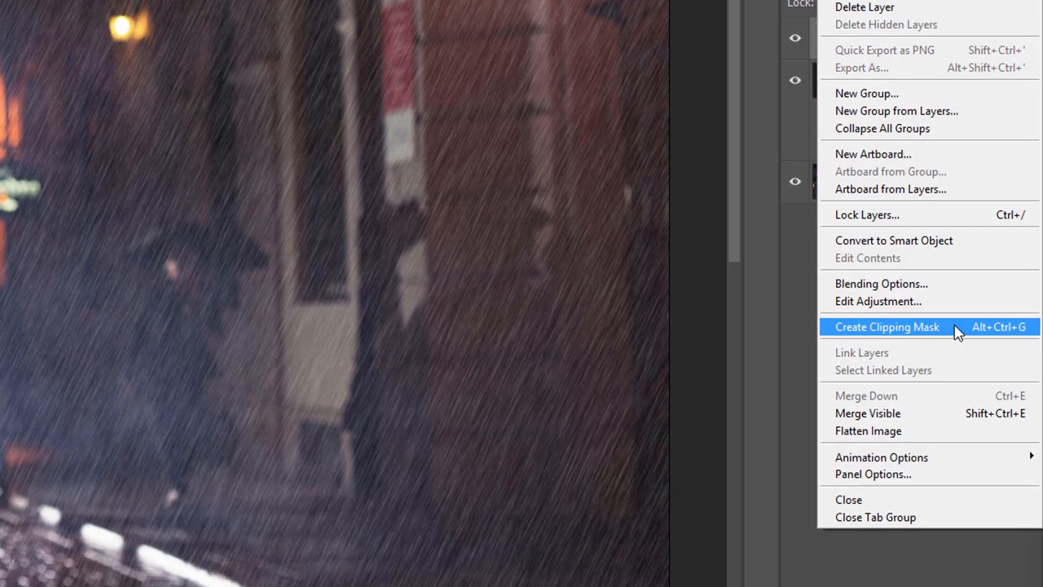
click(887, 326)
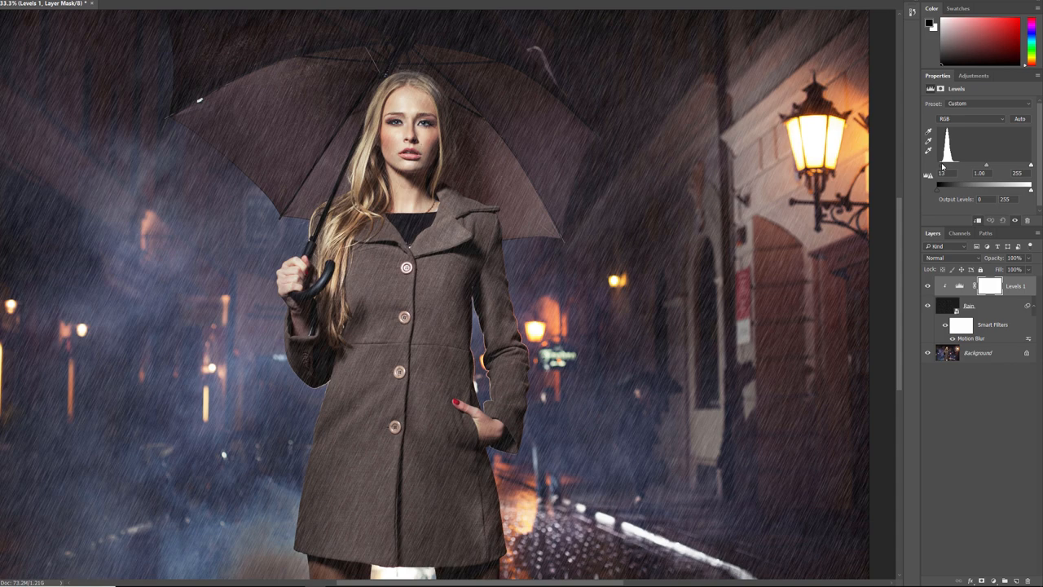
- Set Levels black input to 26 and white input to about 161
drag(939, 185, 946, 185)
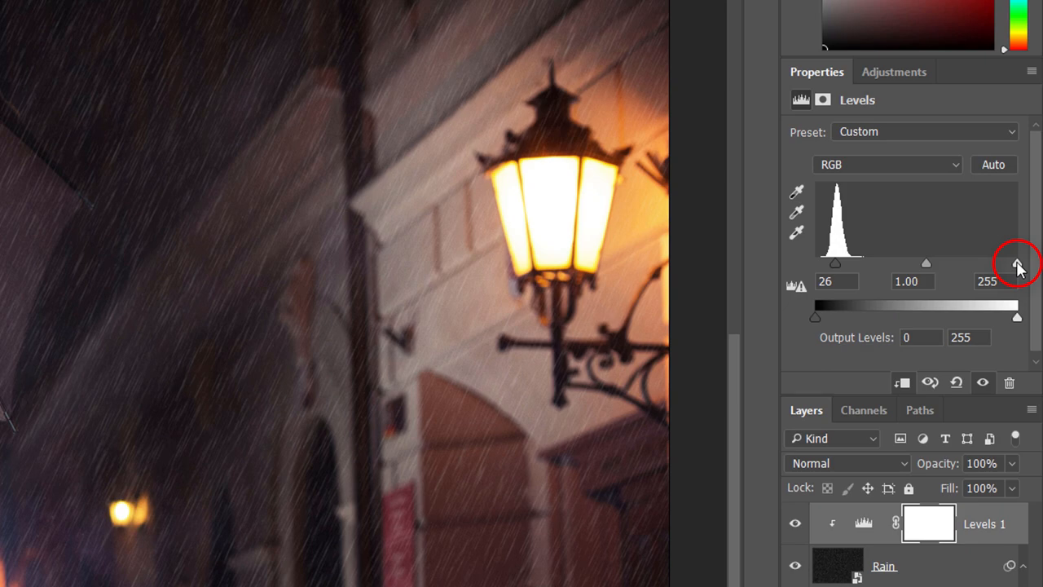
drag(1017, 263, 1002, 264)
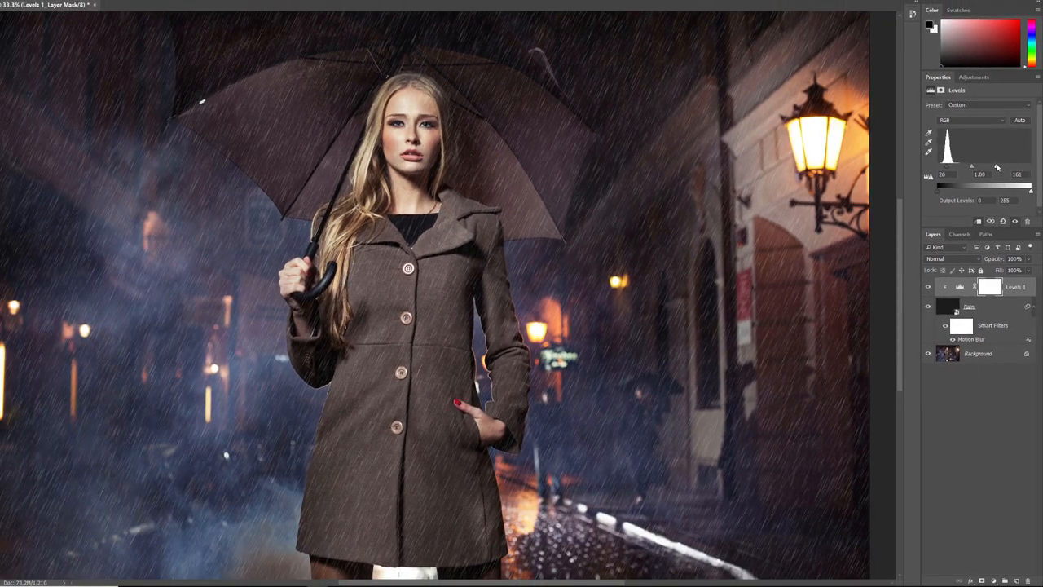
drag(997, 166, 999, 166)
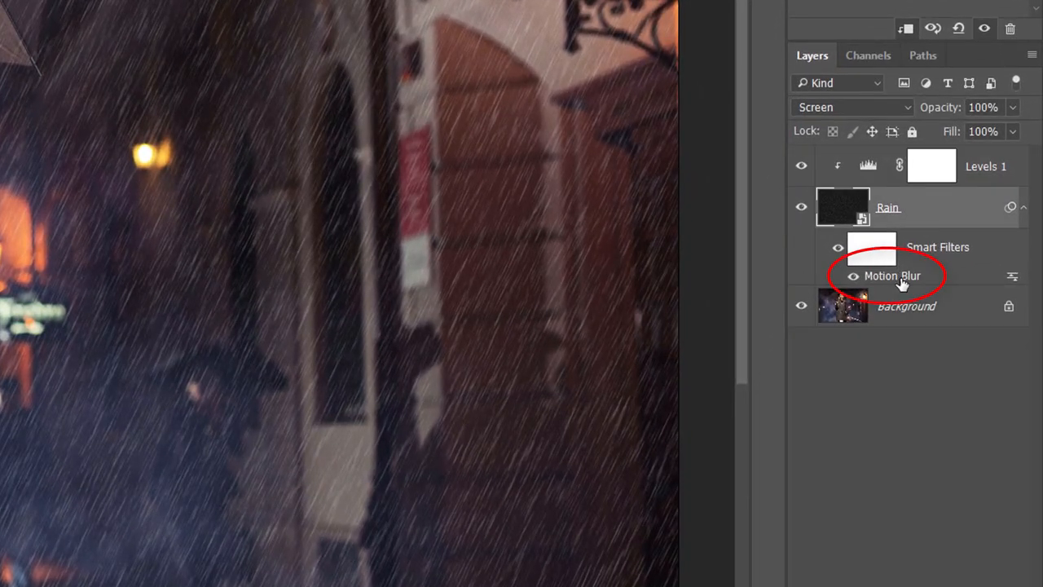
- Reopen the Motion Blur smart filter and raise Distance to 150 pixels
double_click(893, 275)
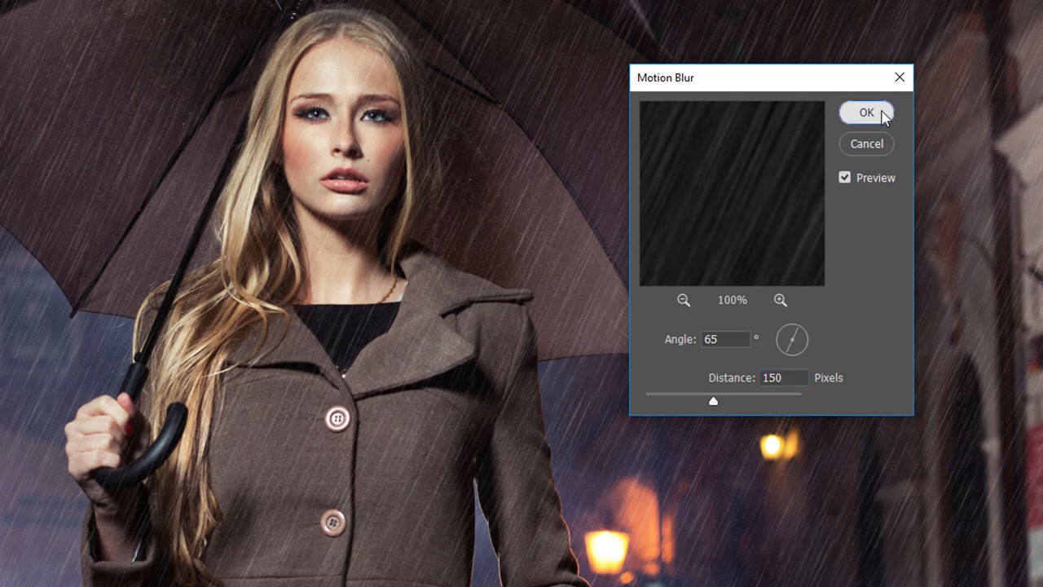
click(865, 113)
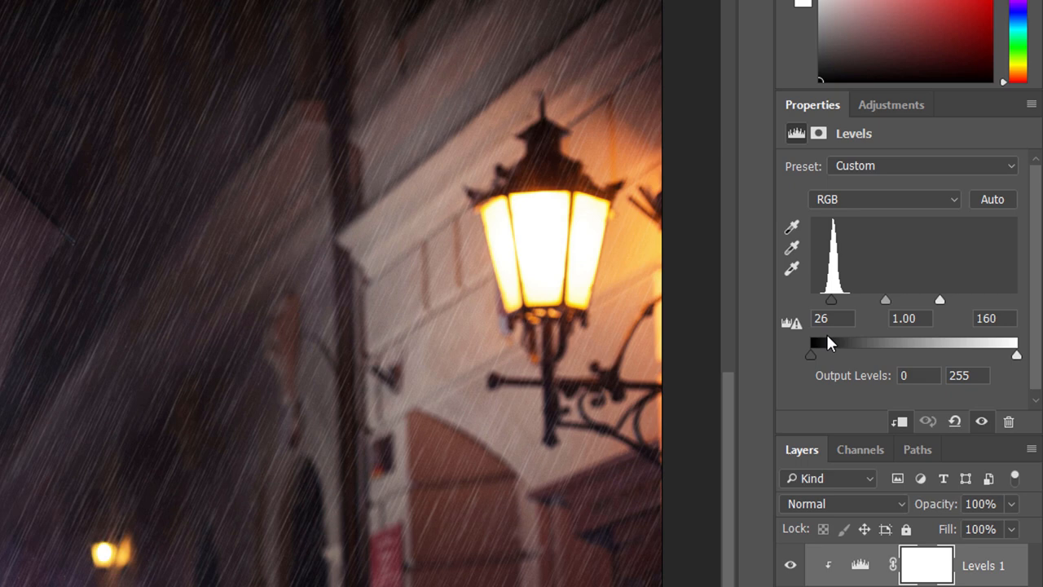
mouse_move(833, 306)
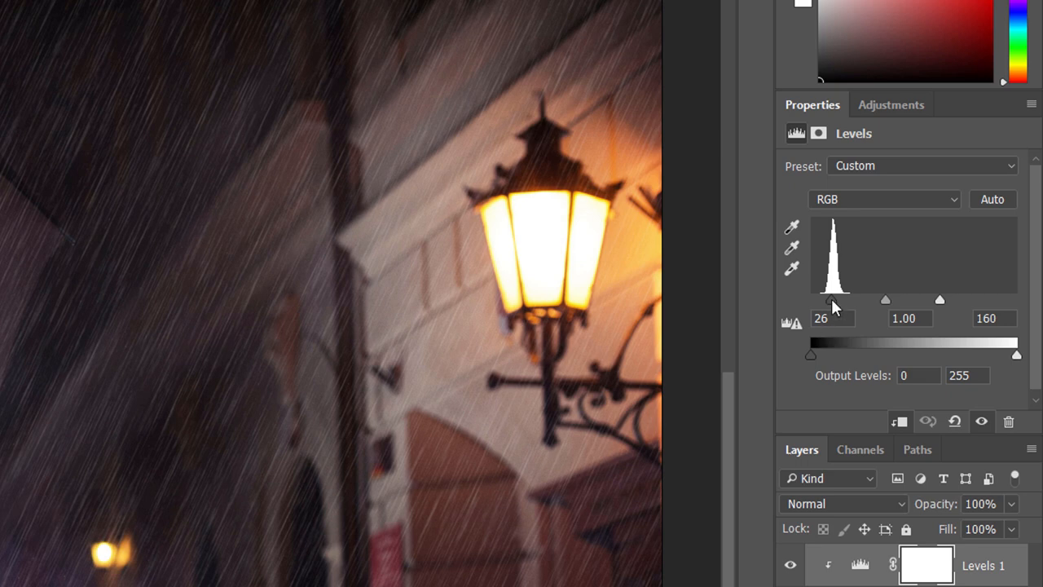
mouse_move(943, 305)
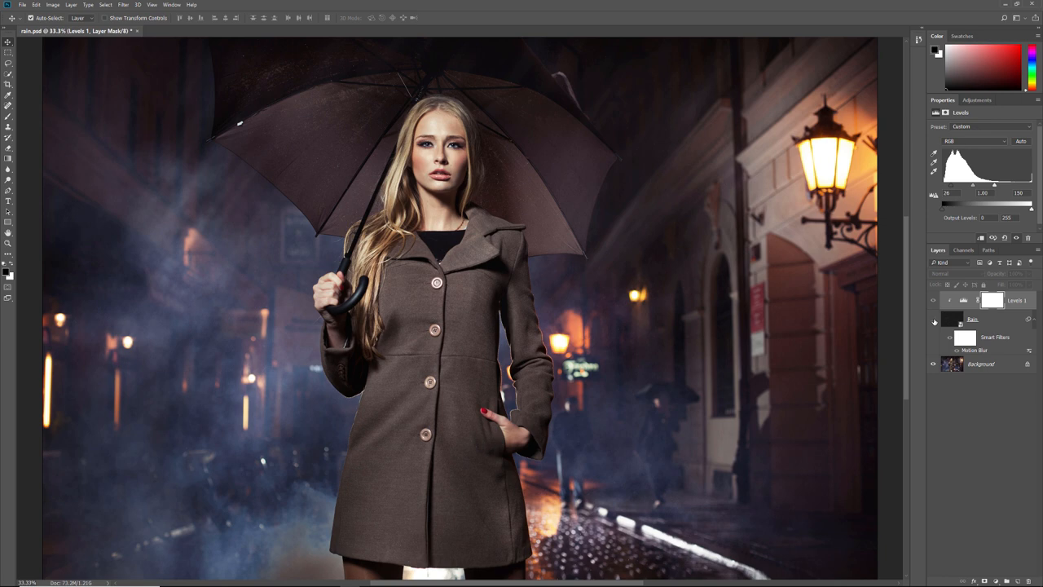
- Turn the Rain layer back on to compare the brighter streaks at white point 150
click(934, 319)
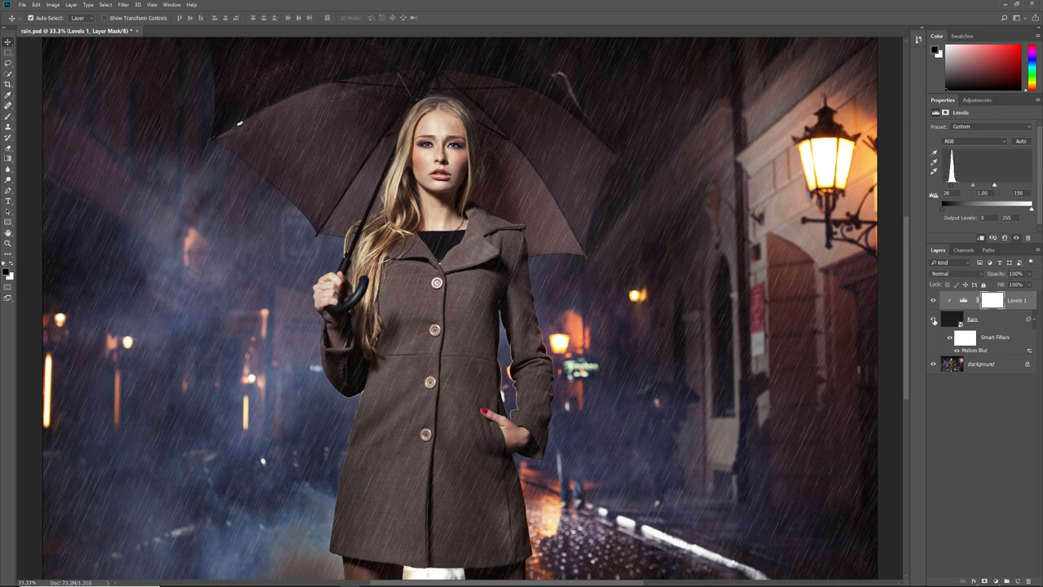